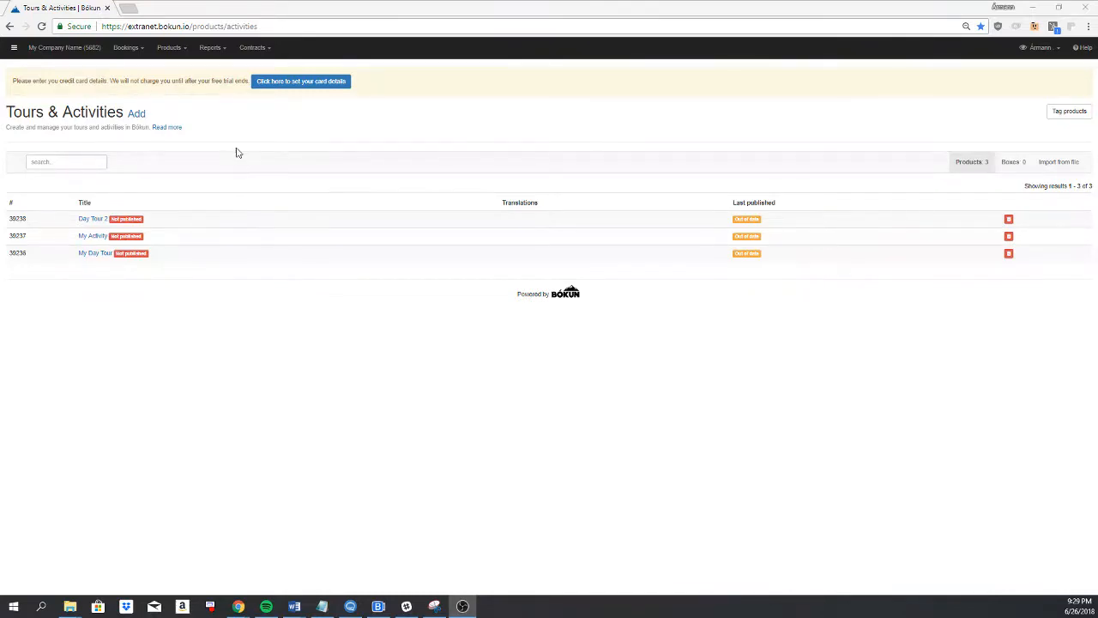
mouse_move(215, 142)
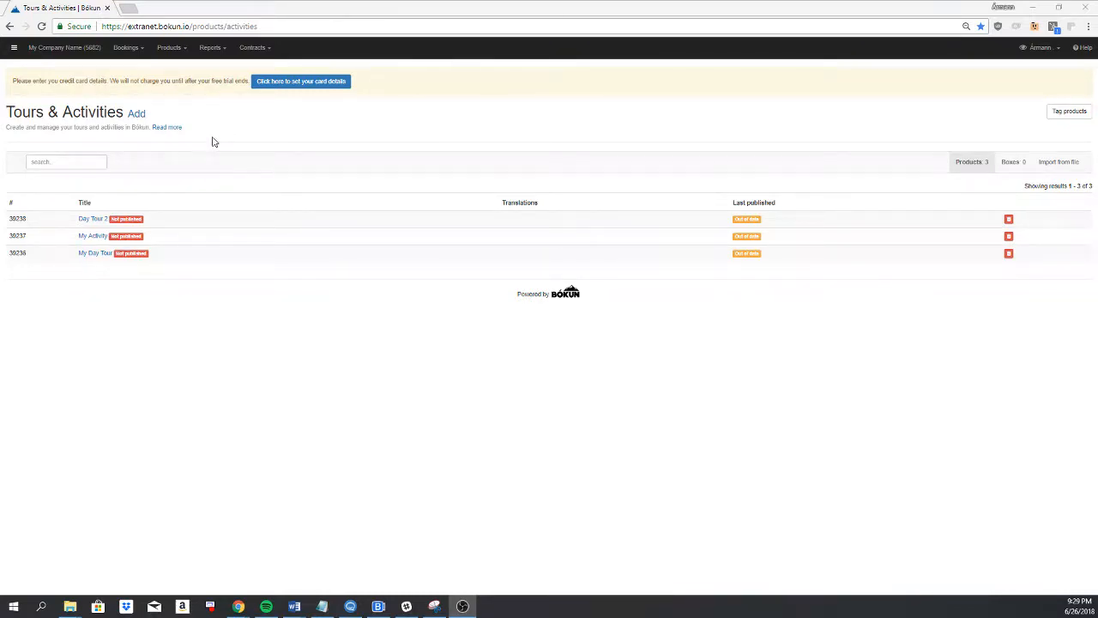
mouse_move(238, 190)
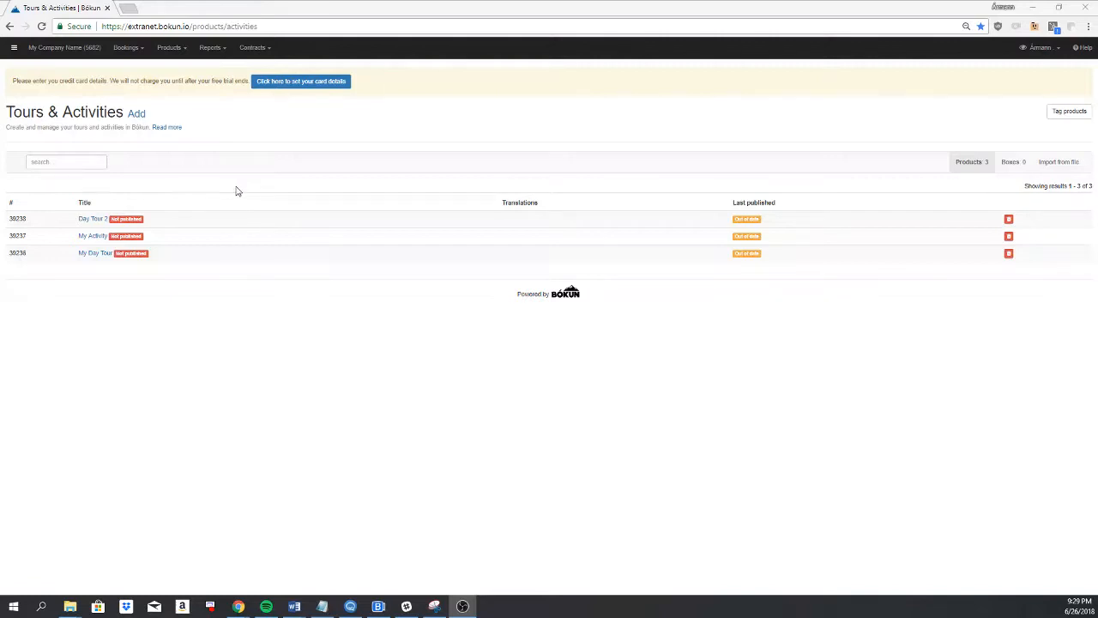
mouse_move(169, 74)
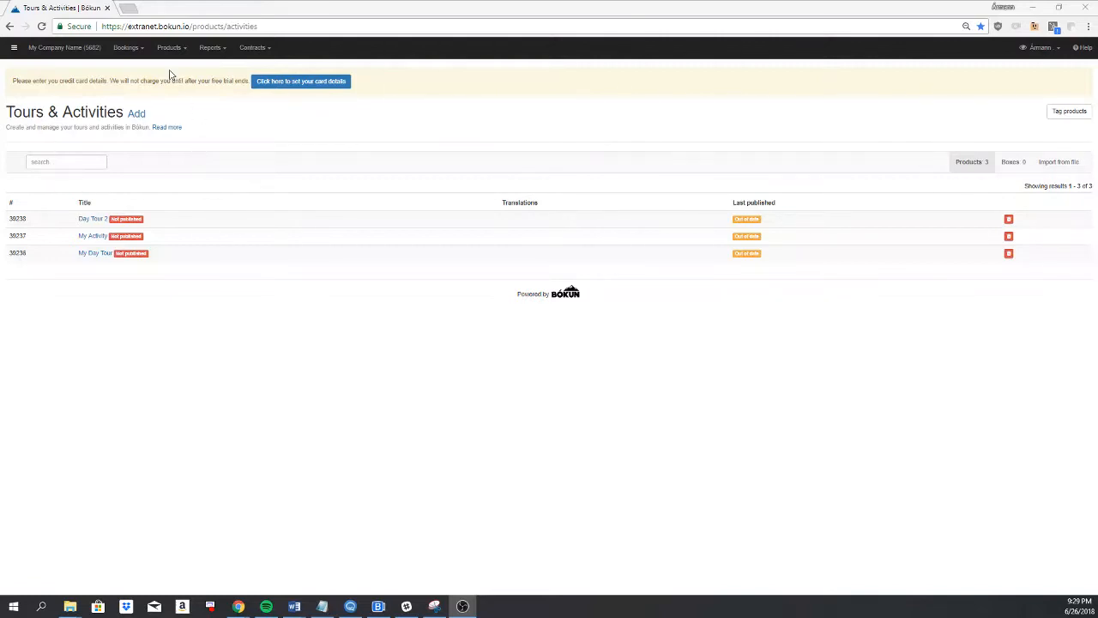
Open the Products menu from the Tours & Activities page
left_click(170, 48)
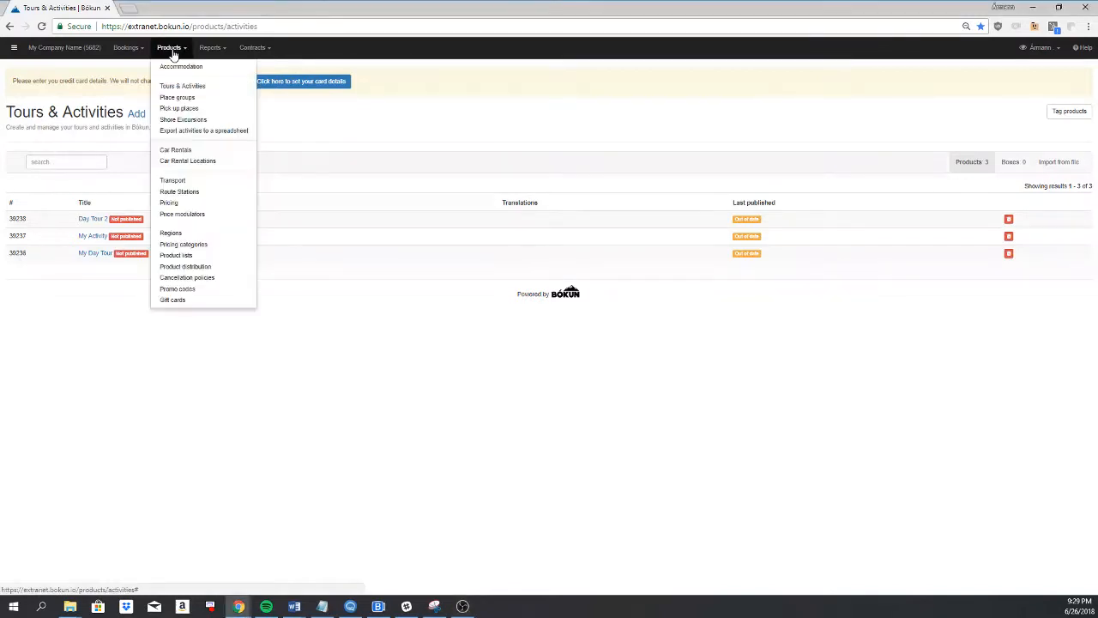
Open the Default price catalogue and step to the 1 Jun 2019 date range
left_click(169, 203)
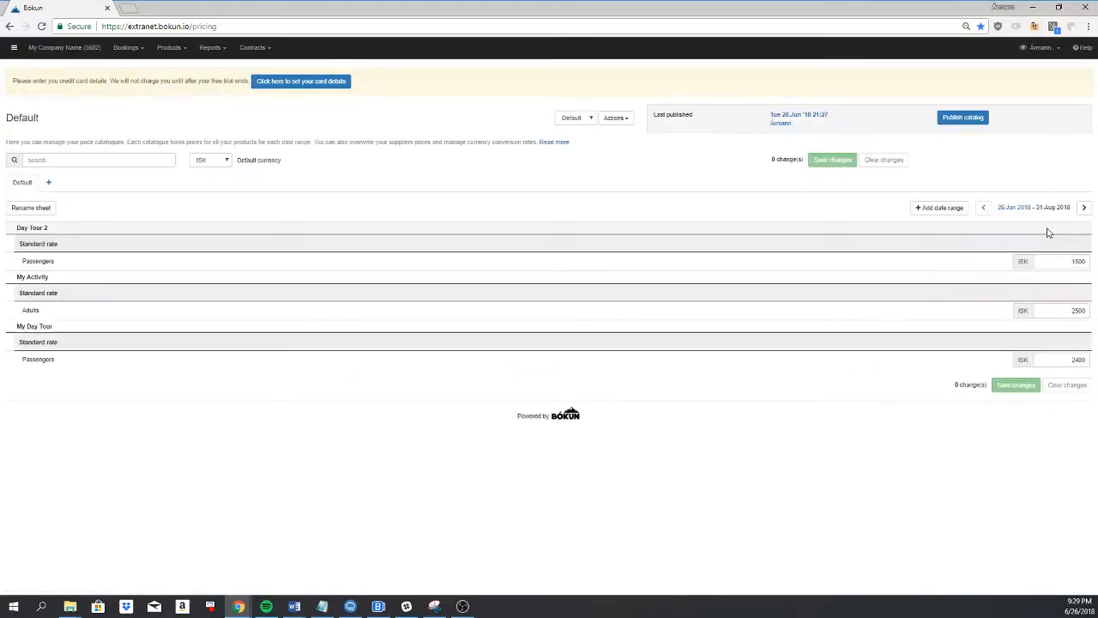
mouse_move(1059, 218)
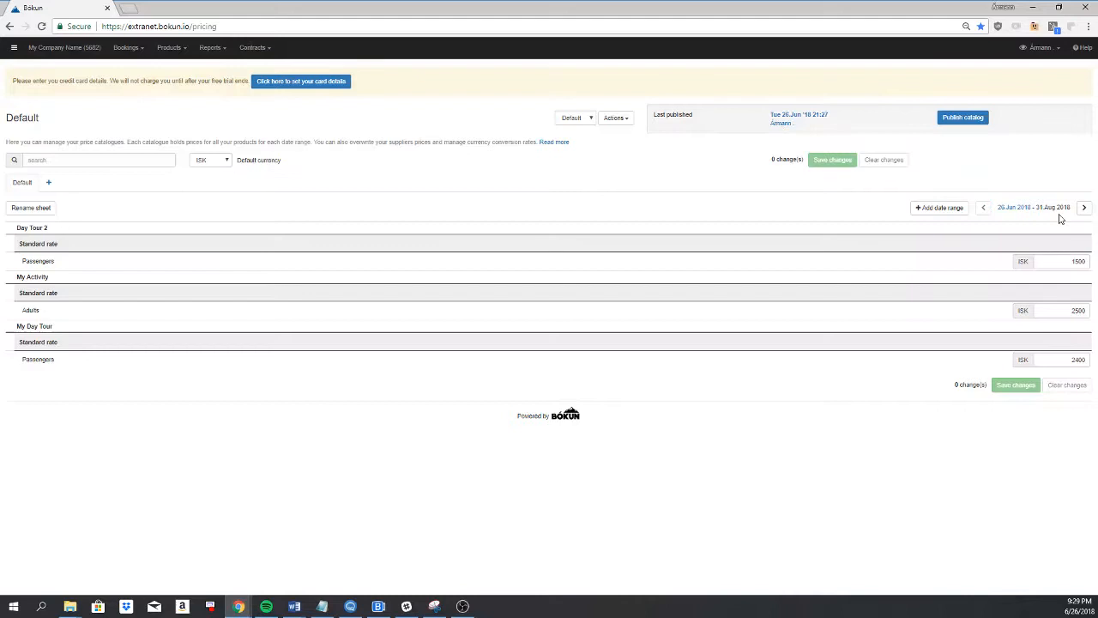
mouse_move(1018, 223)
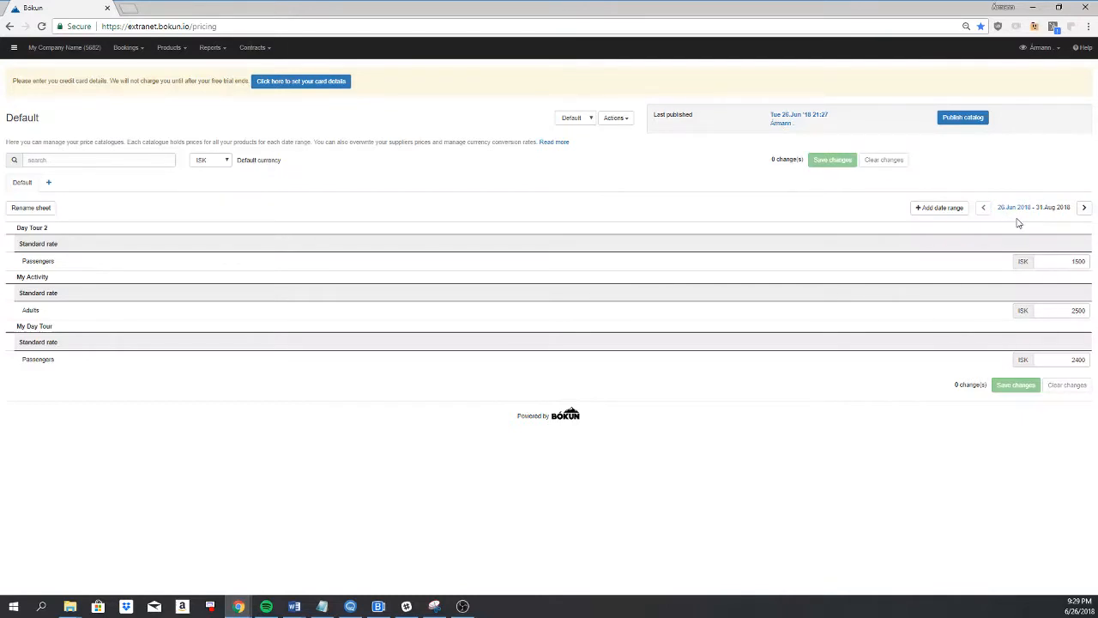
left_click(1083, 207)
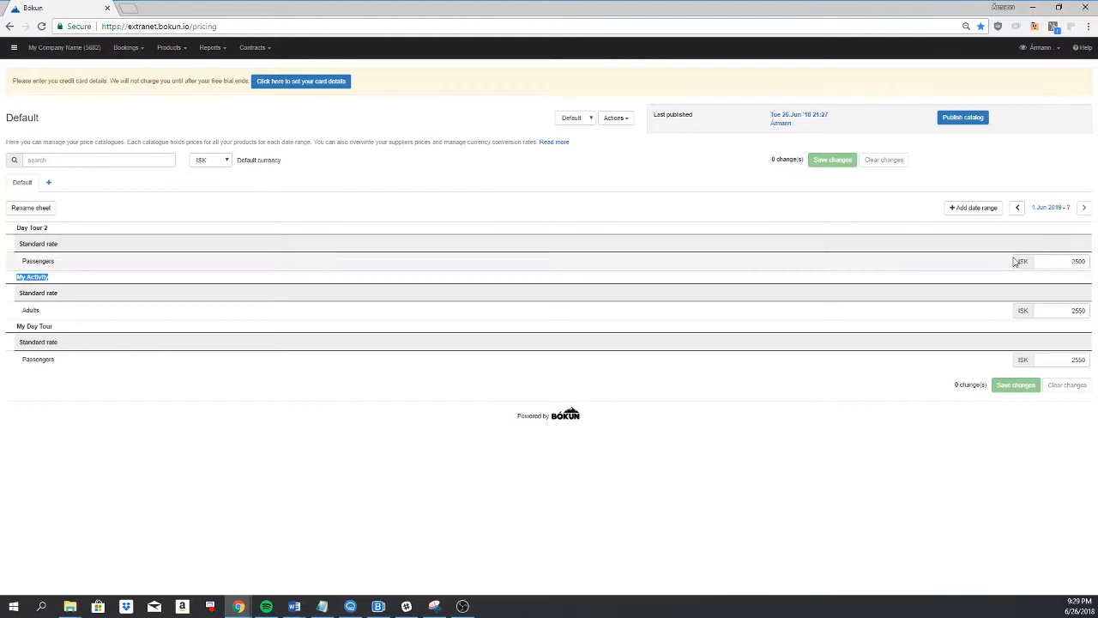
mouse_move(587, 248)
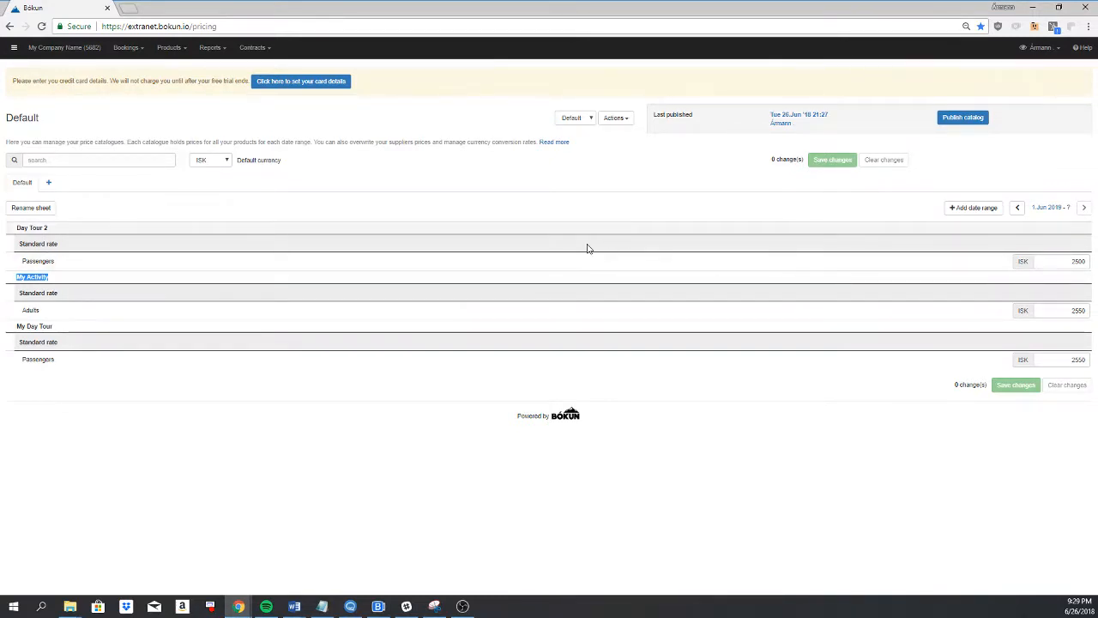
mouse_move(176, 299)
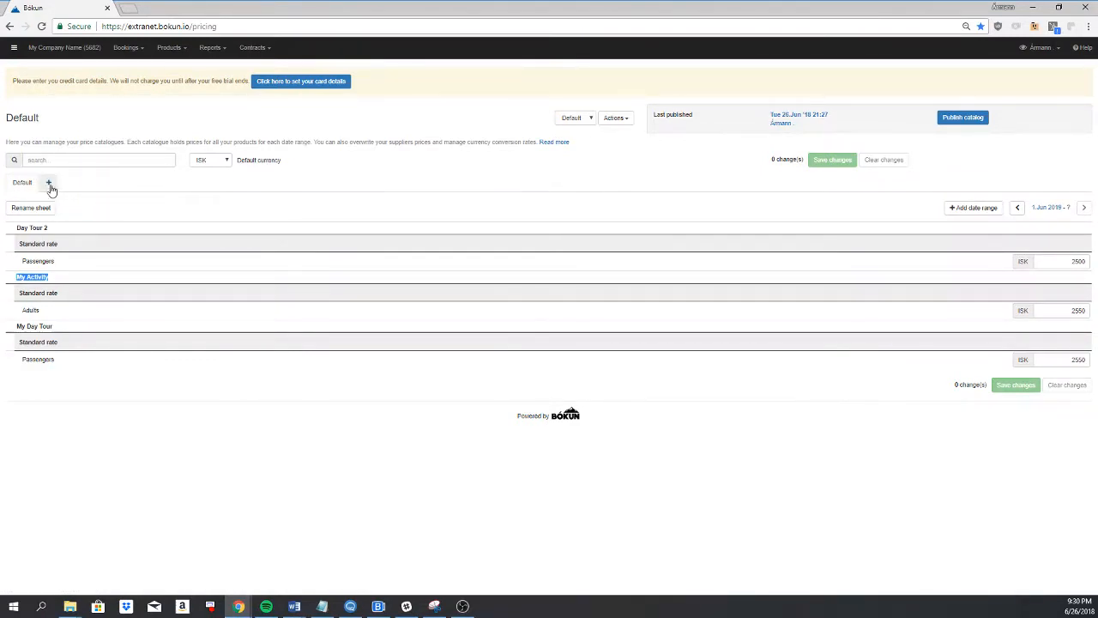
Add a new sheet to the Default catalogue and rename it 'Same Price all year'
left_click(48, 182)
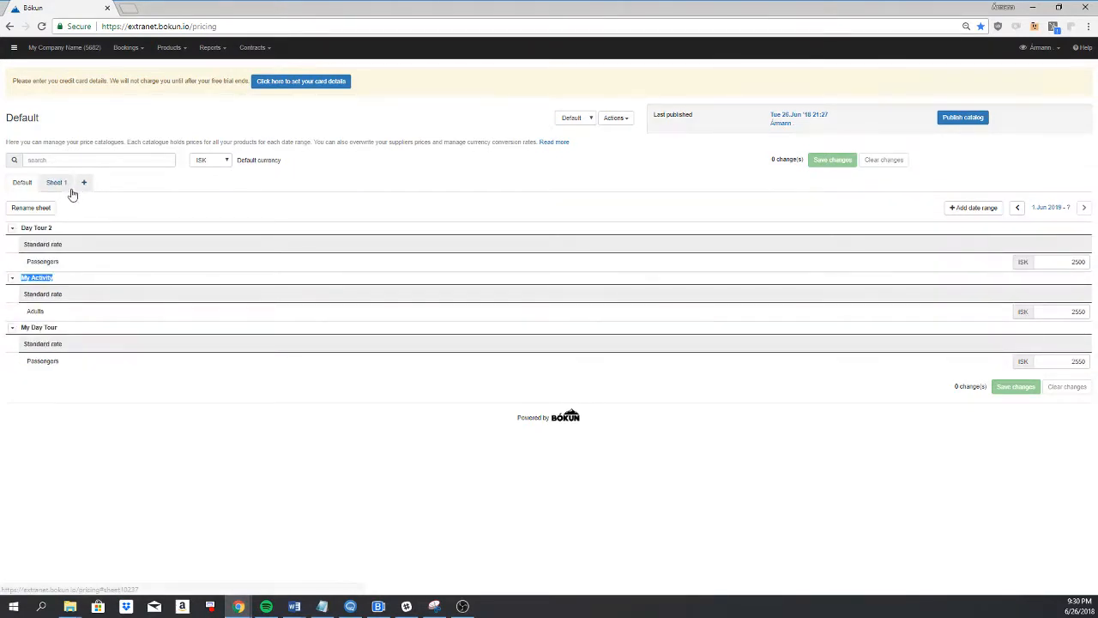
left_click(55, 182)
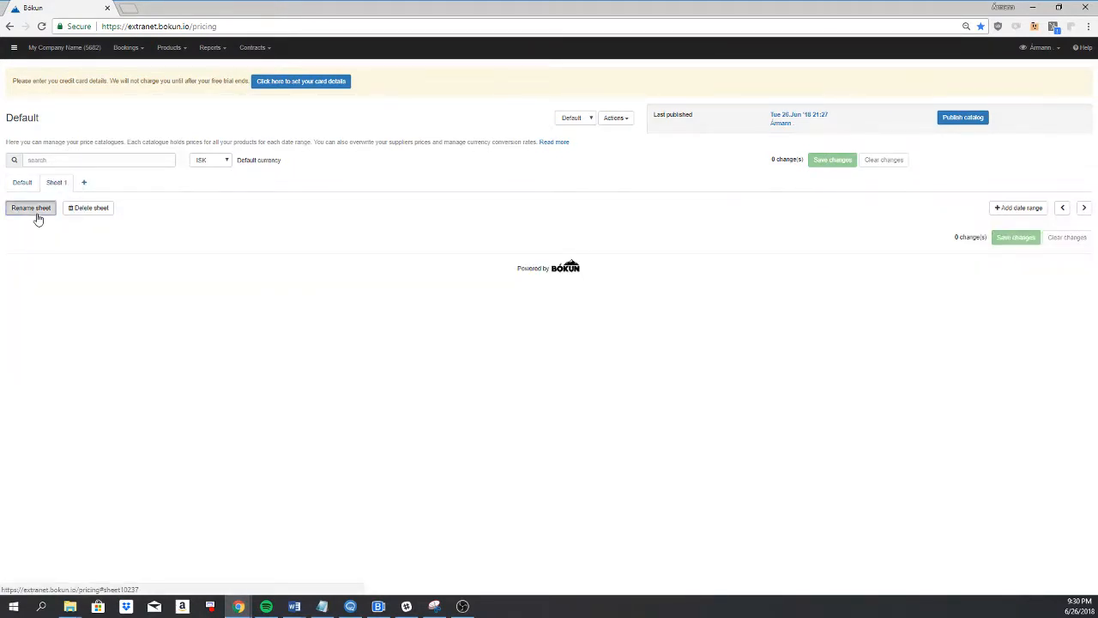
left_click(30, 207)
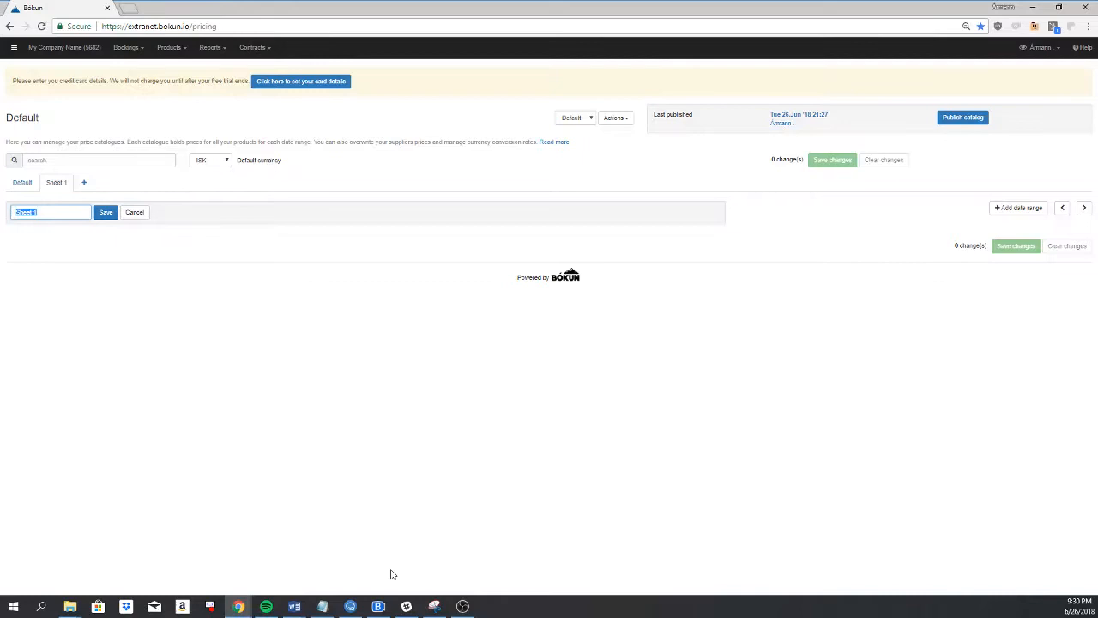
type("Same Pri")
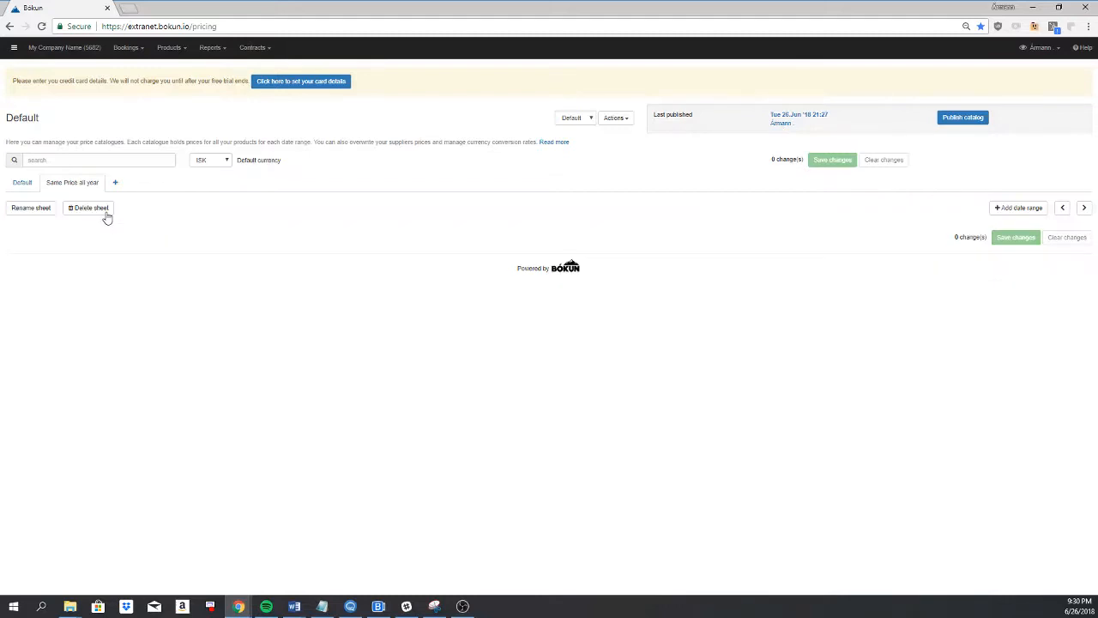
left_click(23, 182)
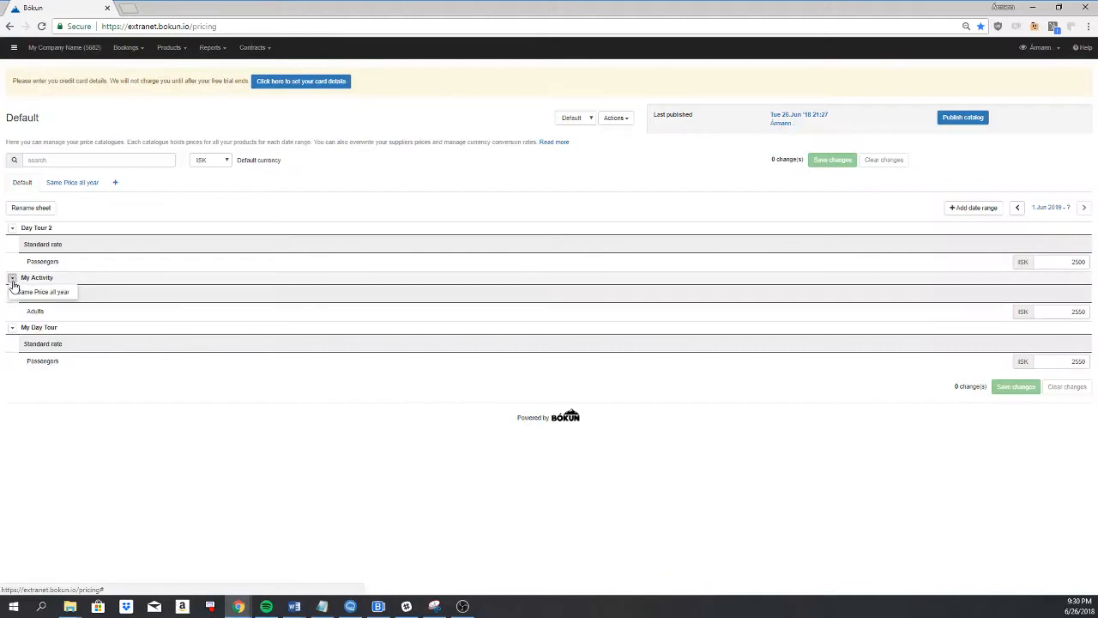
Assign My Activity to the 'Same Price all year' sheet and view its 26 Jun 2018 range
left_click(13, 277)
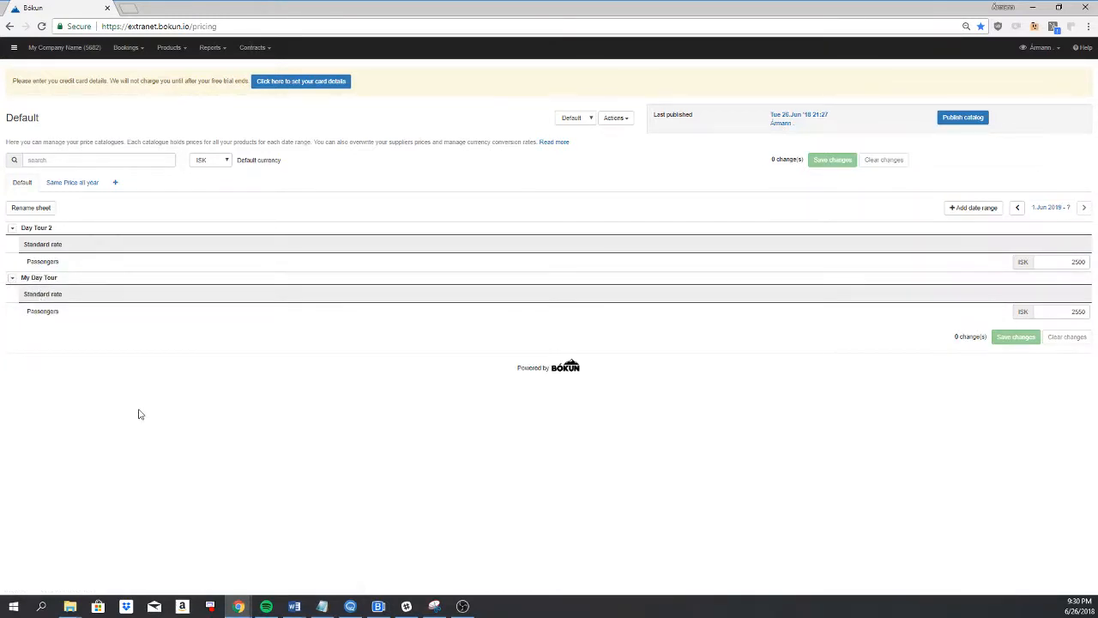
left_click(72, 182)
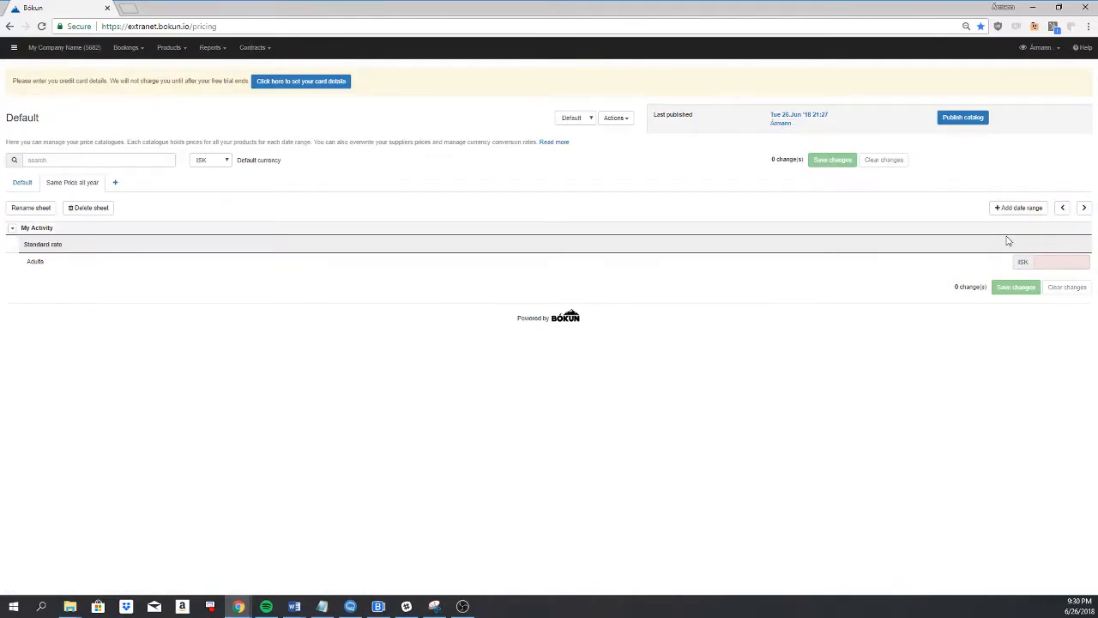
left_click(1018, 208)
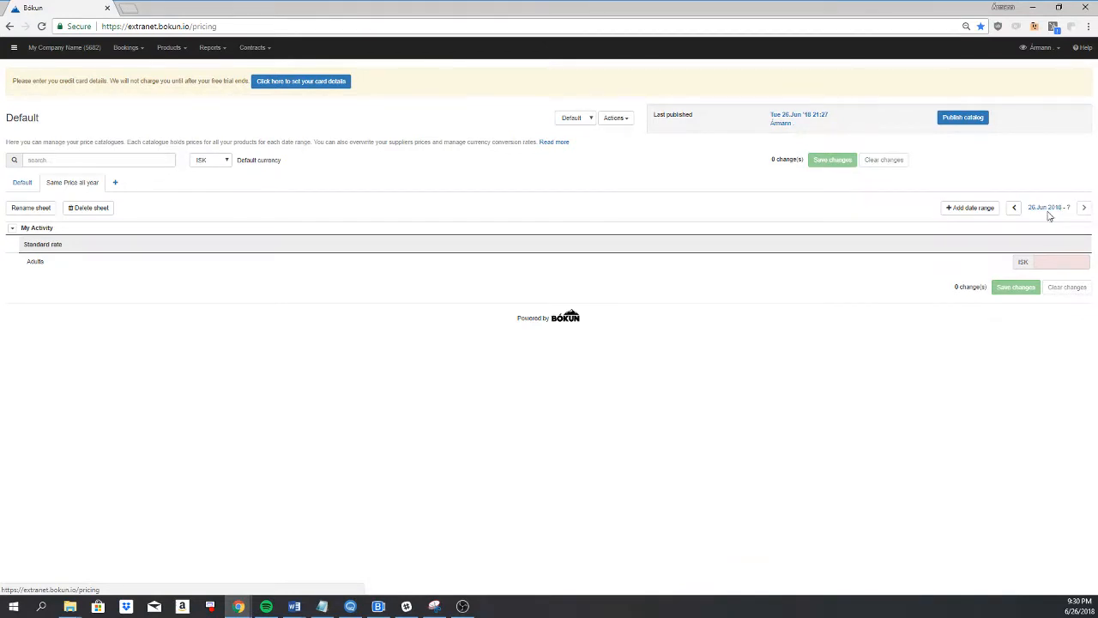
mouse_move(986, 208)
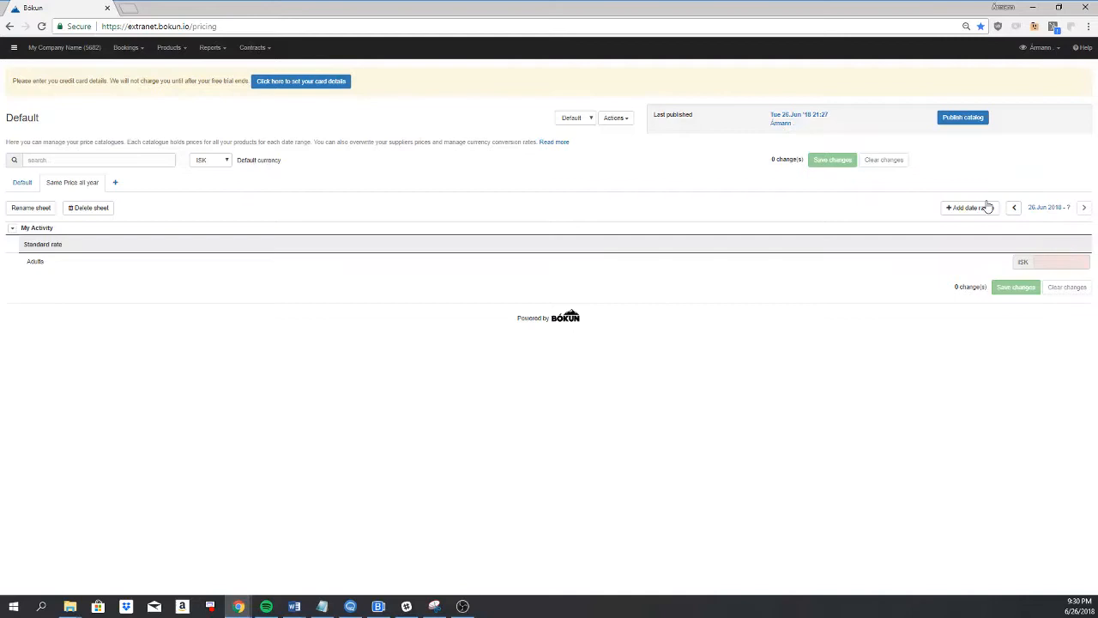
Enter 2600 as the Adults price for the 26 Jun 2018 range and save
left_click(1055, 262)
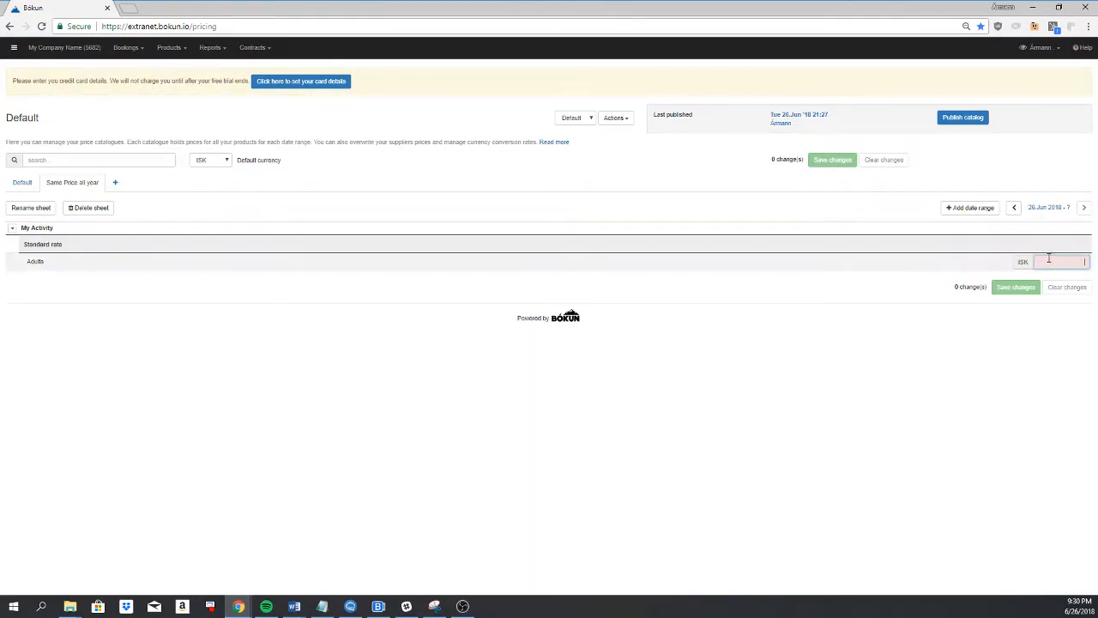
type("2600")
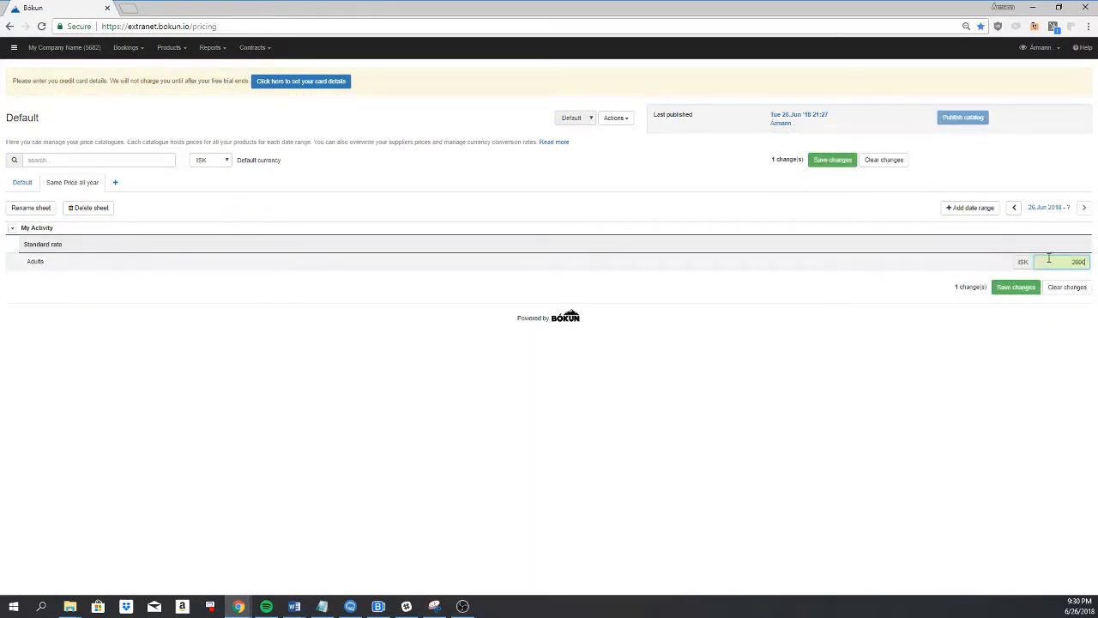
left_click(883, 159)
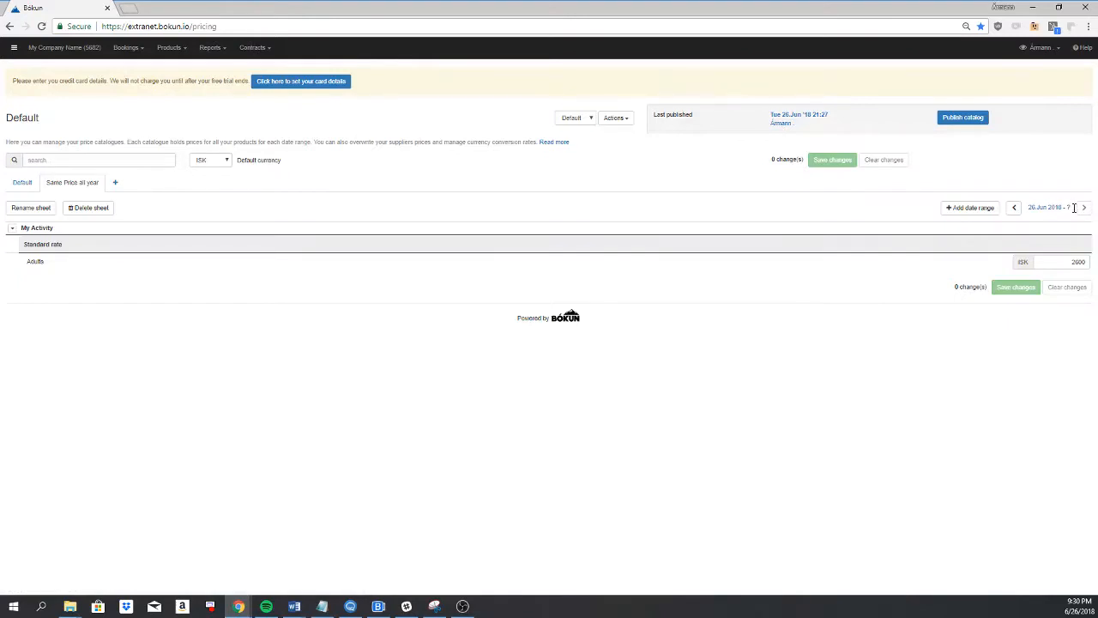
mouse_move(946, 195)
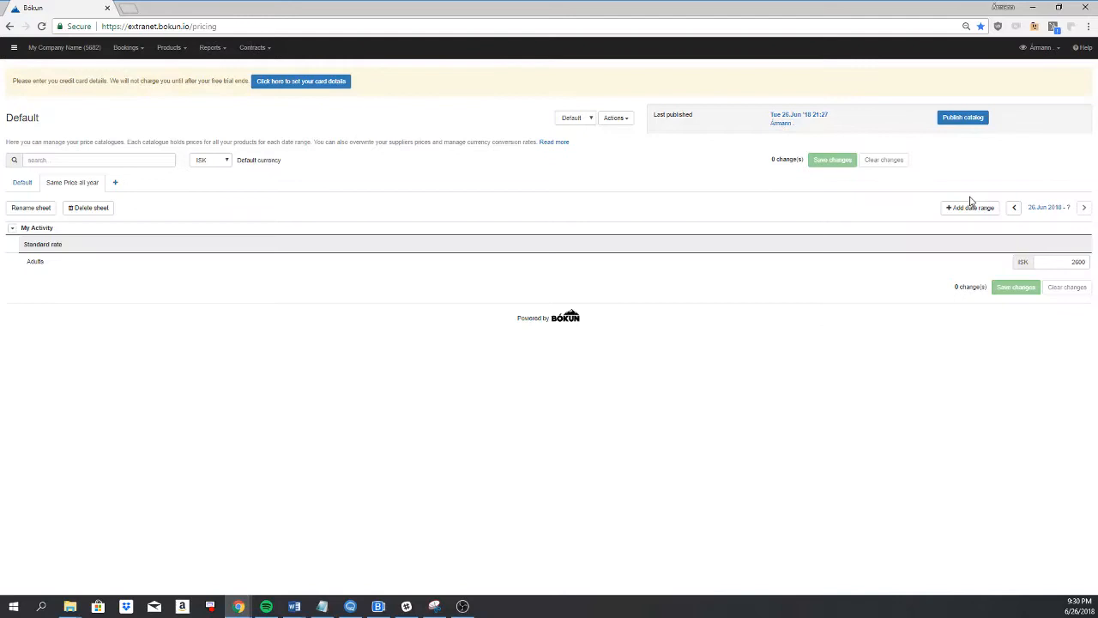
mouse_move(978, 204)
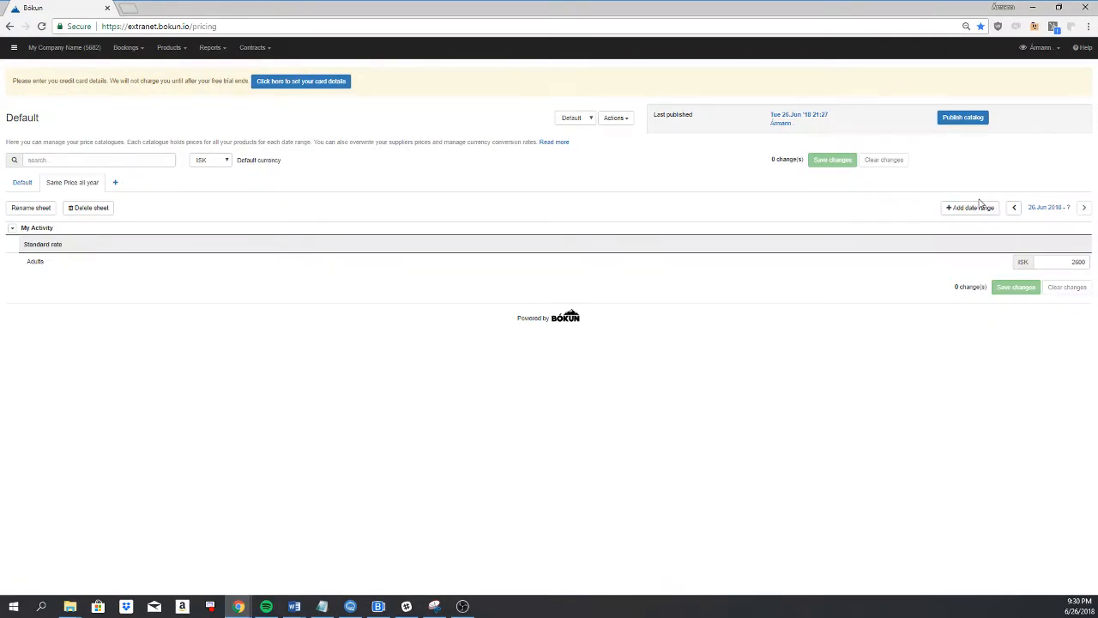
Add a new date range for My Activity starting 1 Oct 2018
left_click(969, 207)
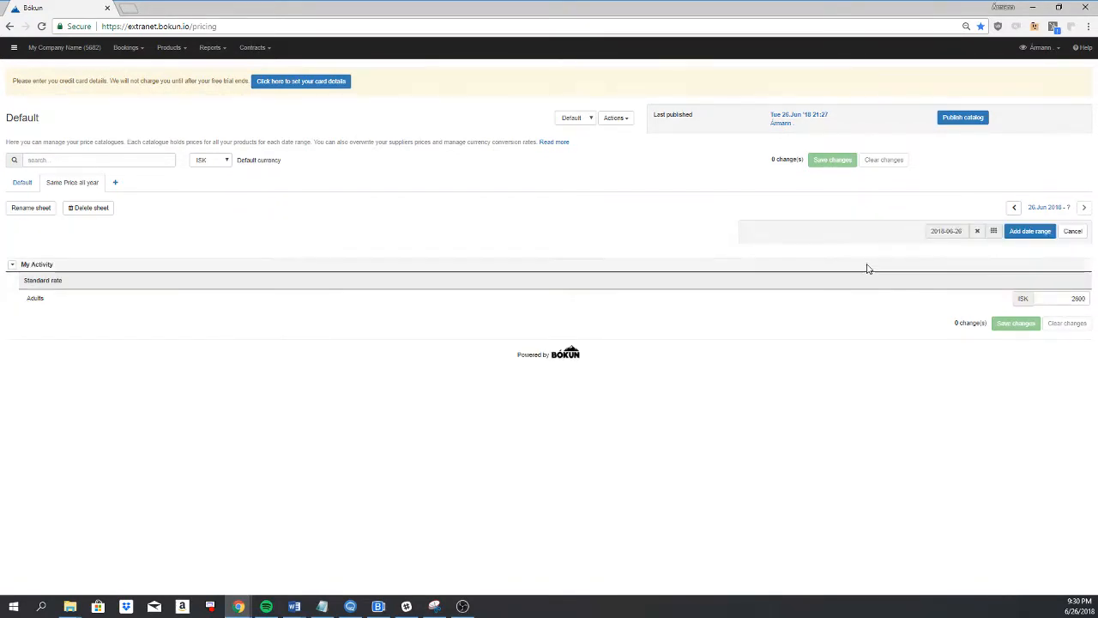
left_click(946, 230)
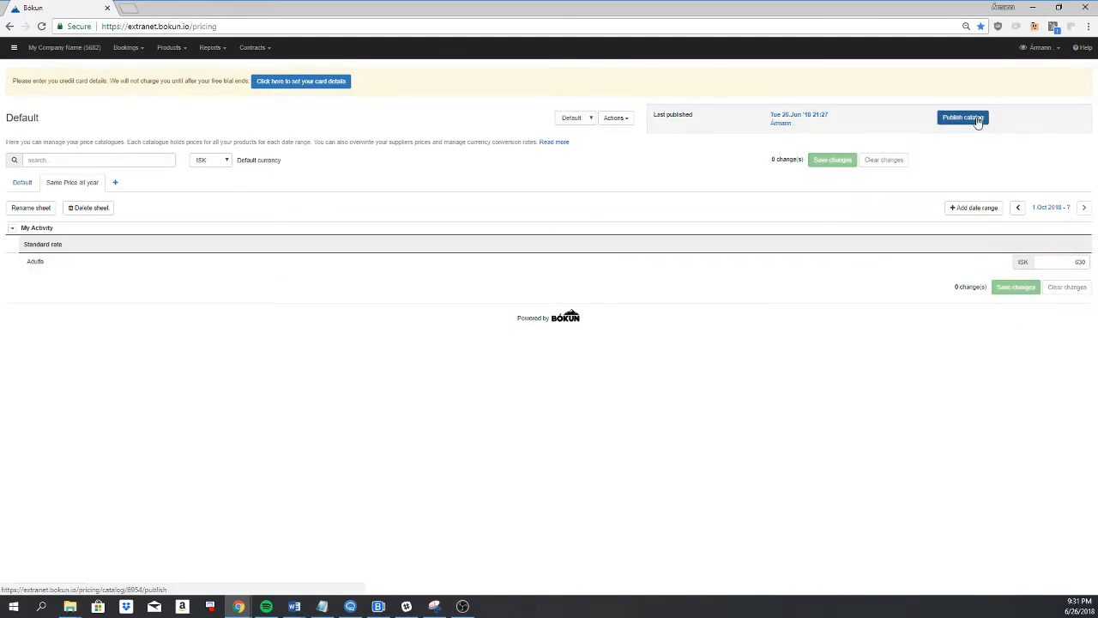
Publish the Default catalogue, then view the 'Same Price all year' sheet
left_click(963, 118)
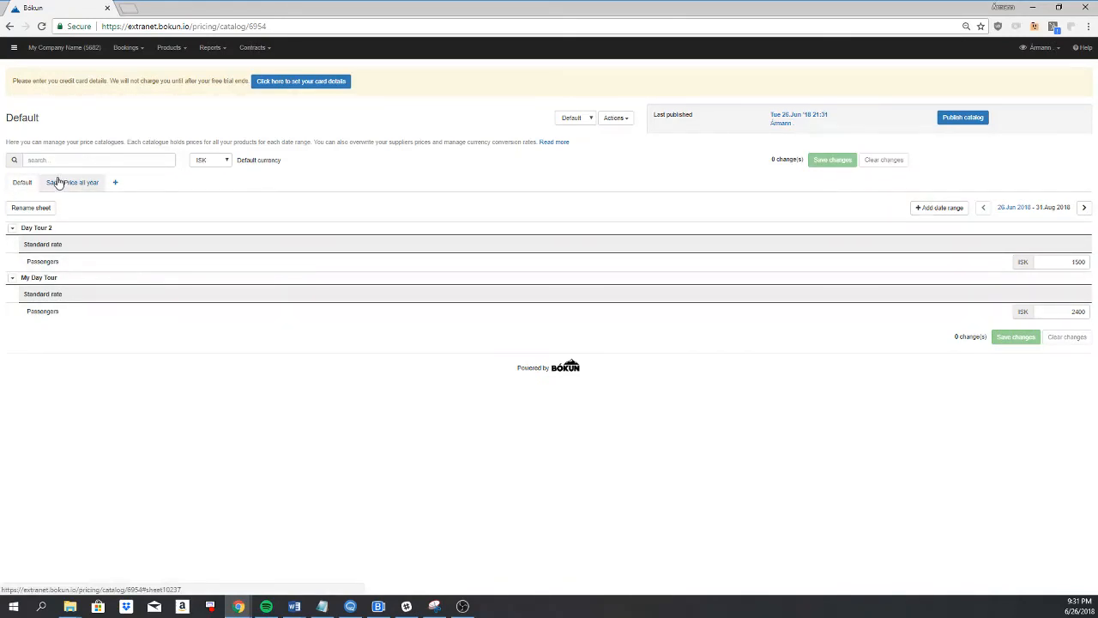
left_click(72, 182)
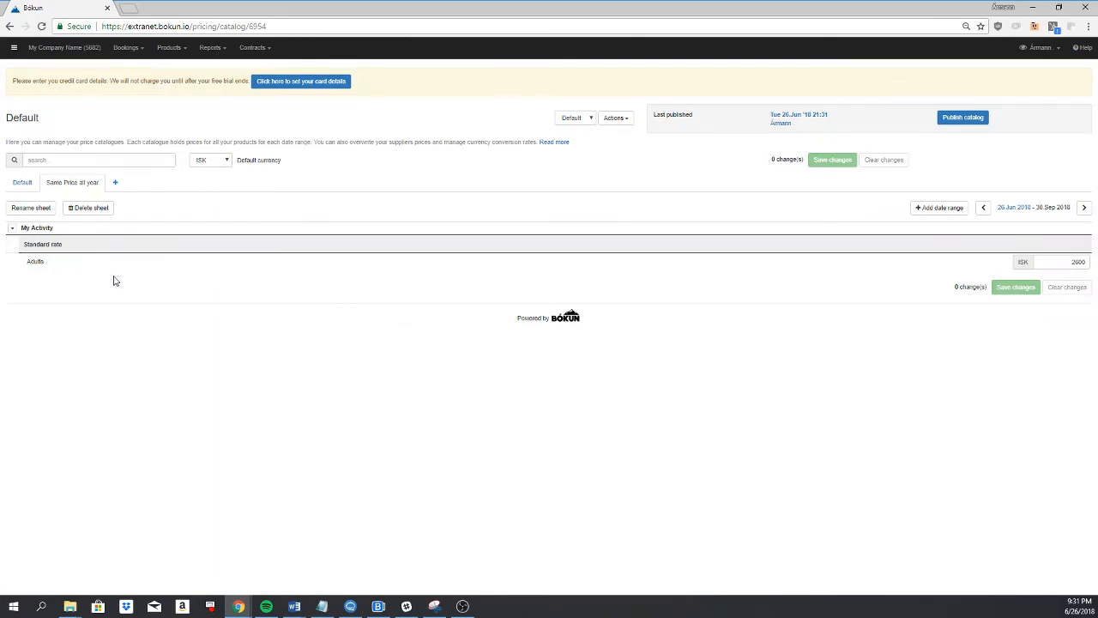